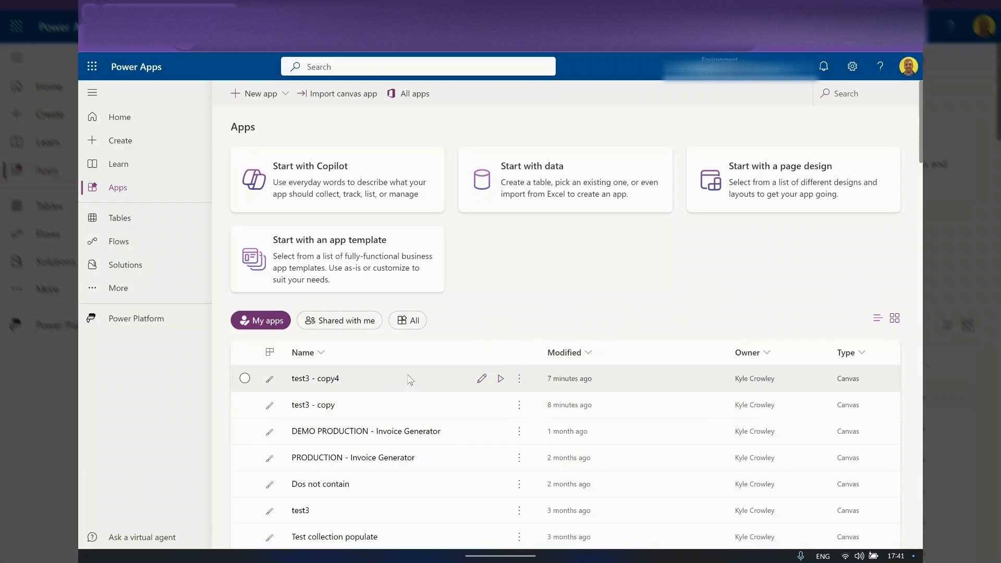
pyautogui.moveTo(386, 405)
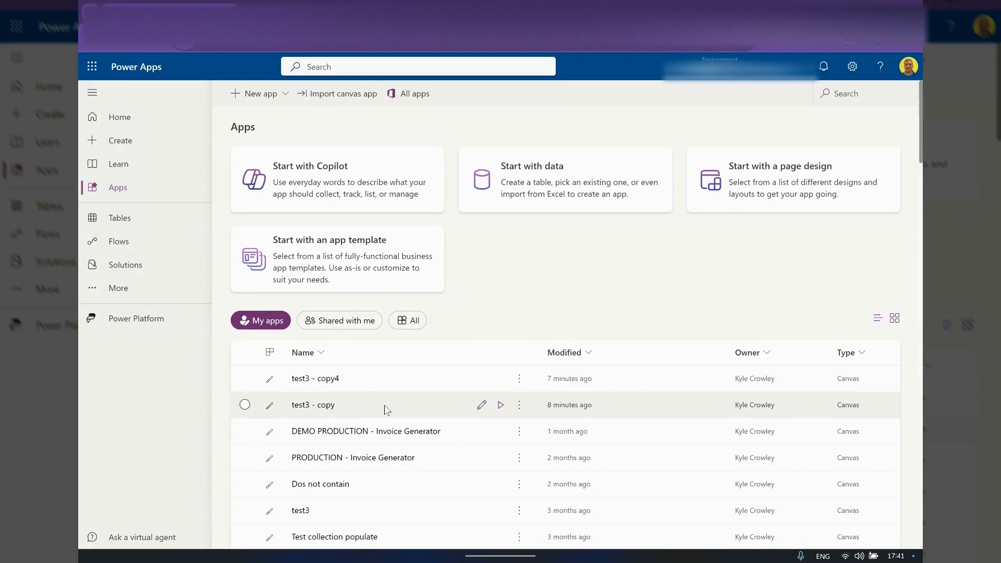
pyautogui.moveTo(396, 378)
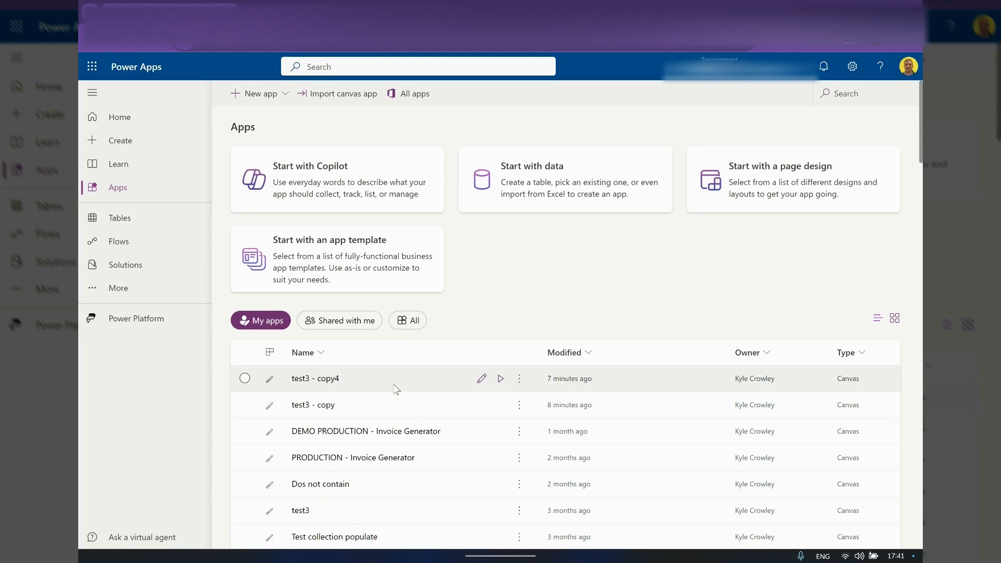
pyautogui.moveTo(313, 405)
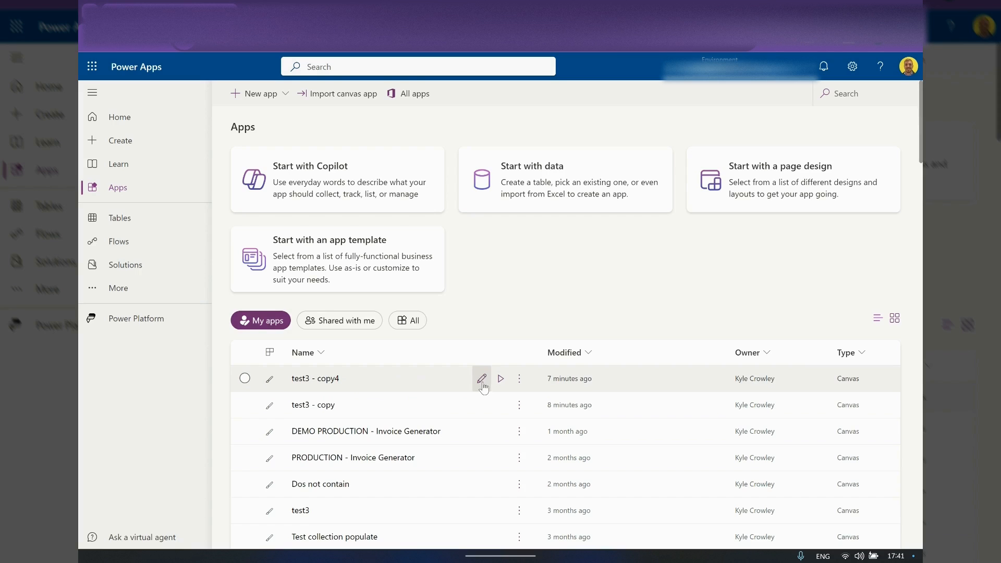
pyautogui.moveTo(391, 392)
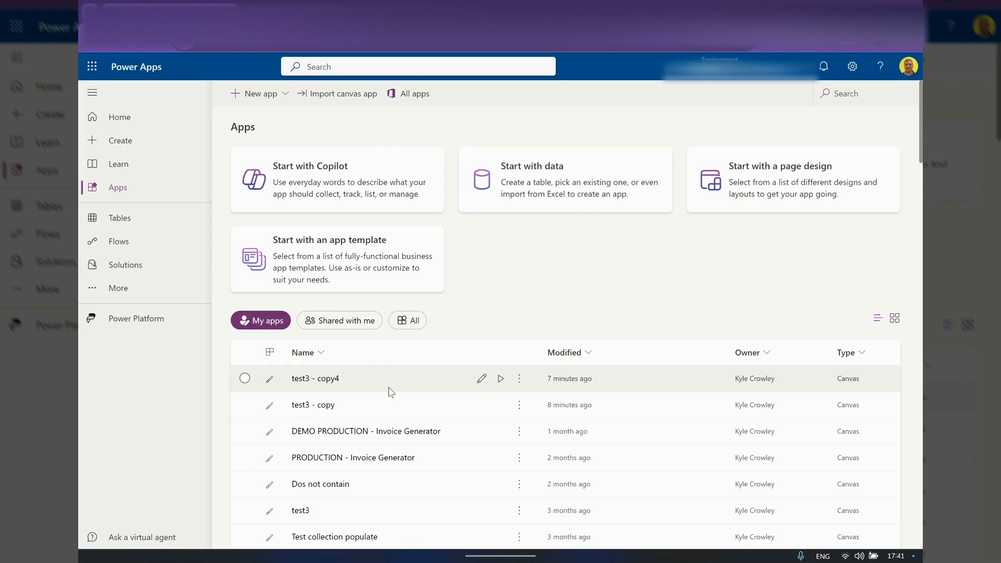
# - Open 'test3 - copy4' in the editor from My apps
pyautogui.click(481, 378)
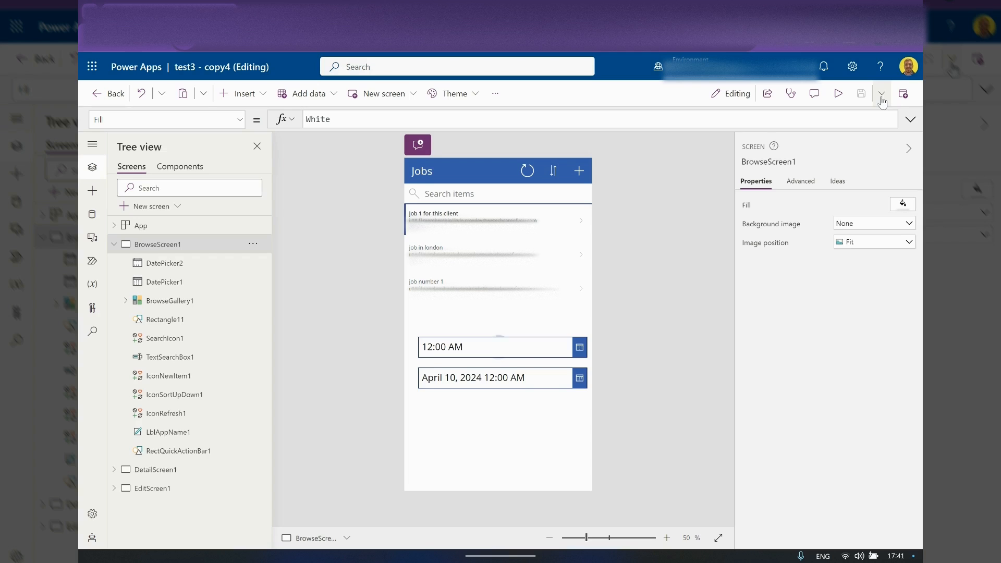
pyautogui.moveTo(861, 93)
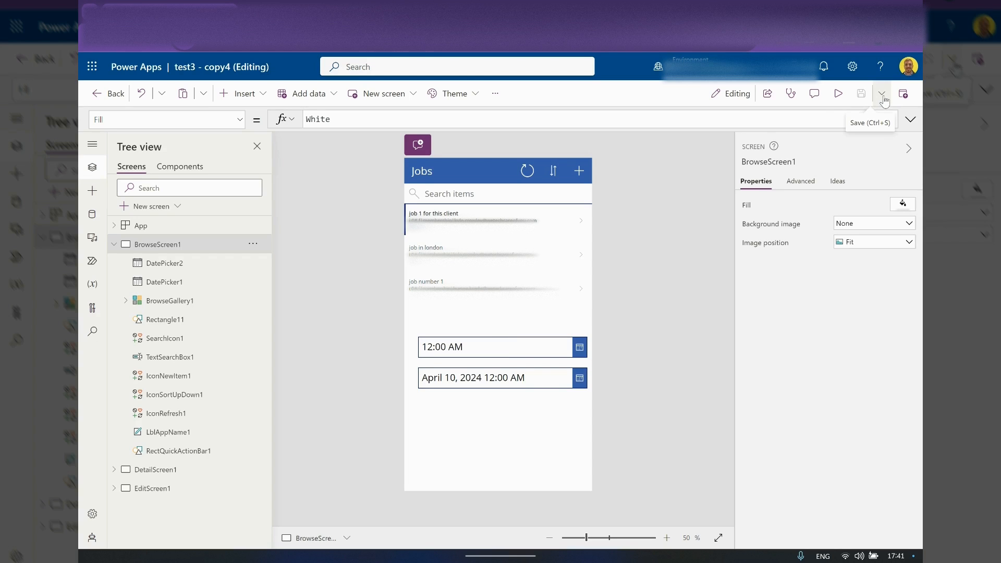
# - Show the save options for 'test3 - copy4', including saving a copy
pyautogui.click(883, 93)
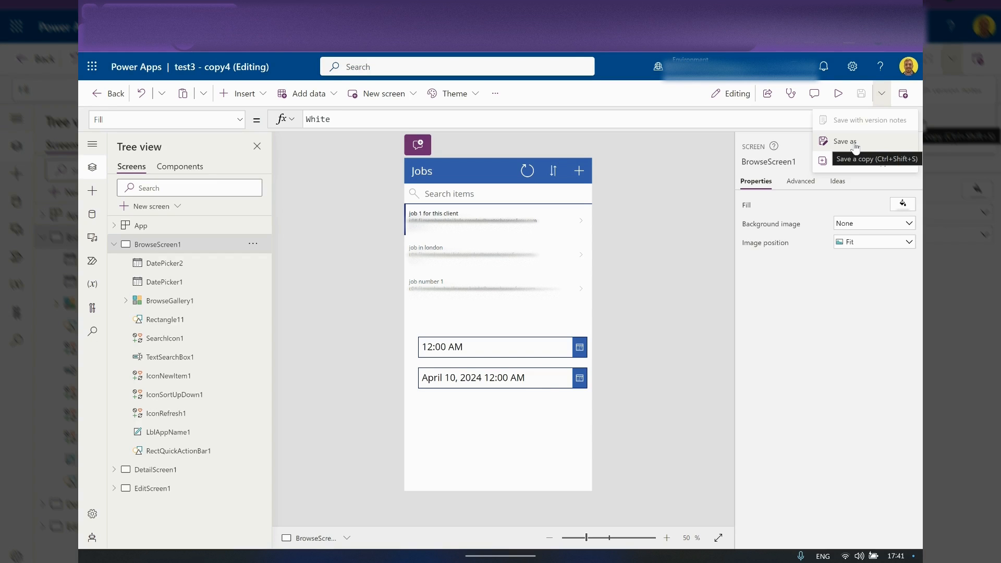
# - Save a copy of the app under the name 'test3 - copy for demo'
pyautogui.click(844, 141)
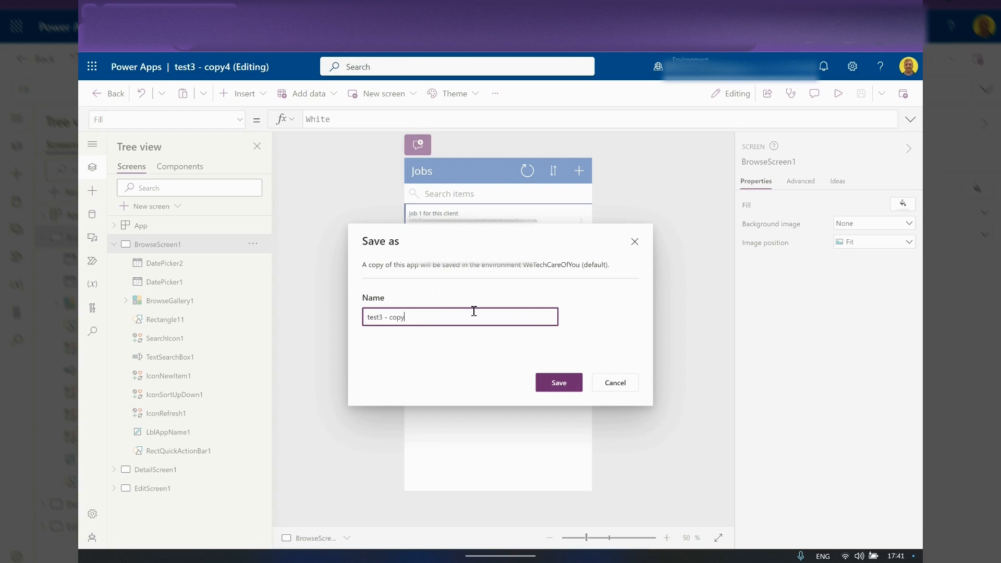
pyautogui.write('for demo')
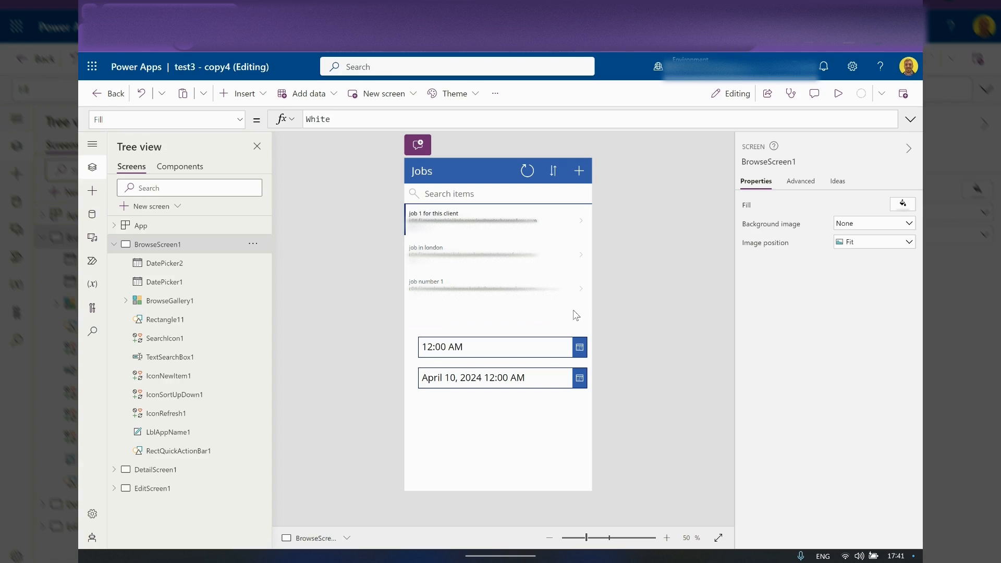
pyautogui.moveTo(228, 78)
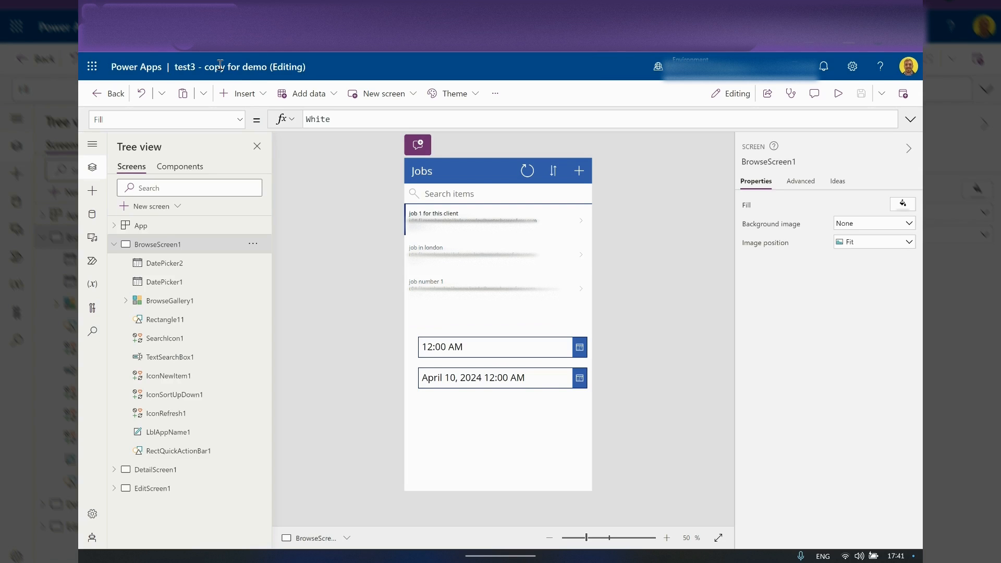
# - Leave the editor and return to My apps, confirming the leave prompt
pyautogui.click(115, 93)
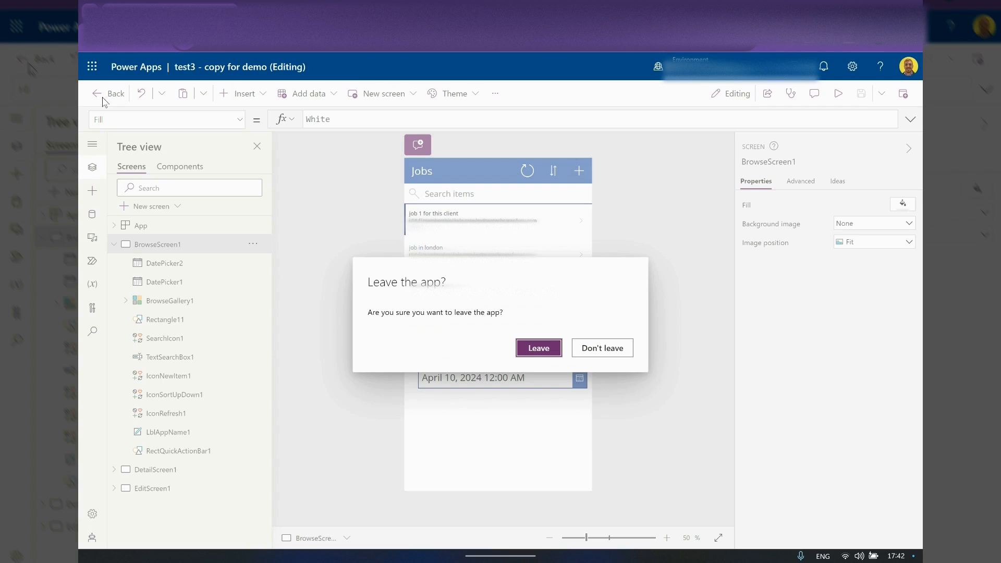
pyautogui.click(539, 348)
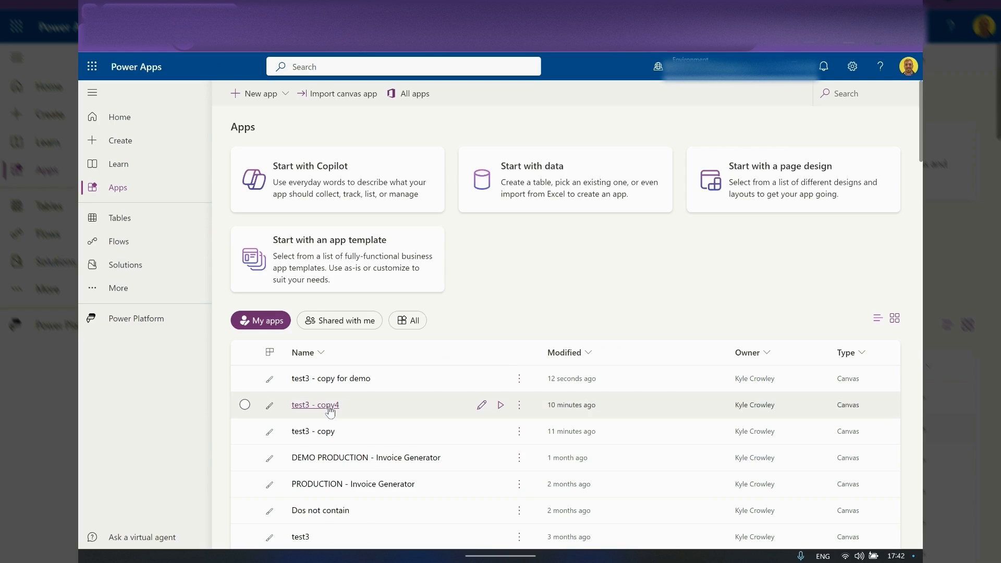
pyautogui.moveTo(350, 407)
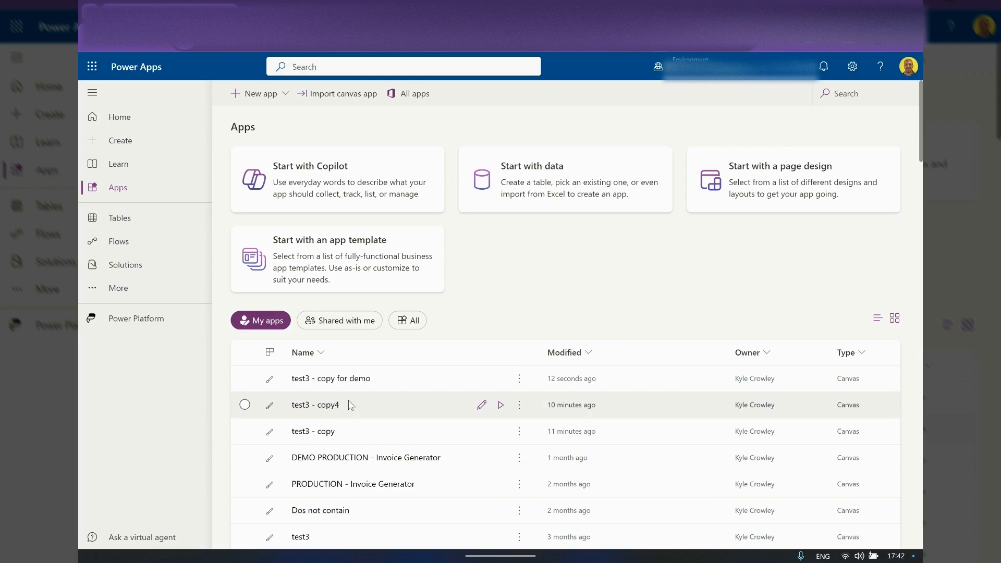